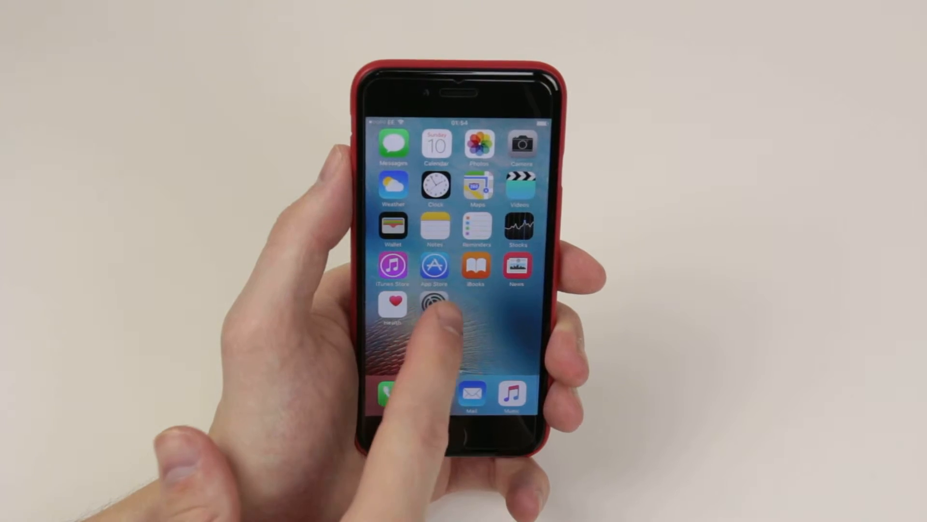
# Open the Sounds settings from the Settings app on the home screen
pyautogui.click(435, 309)
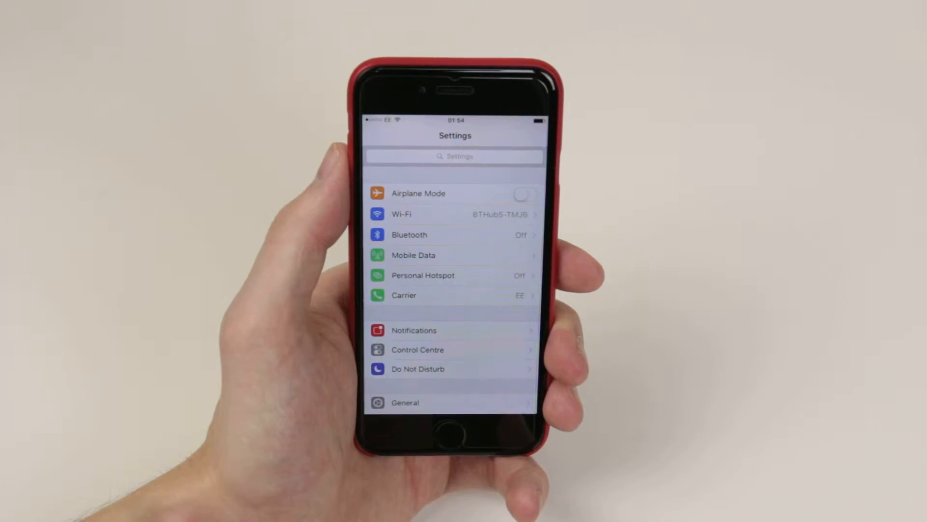
pyautogui.scroll(-3)
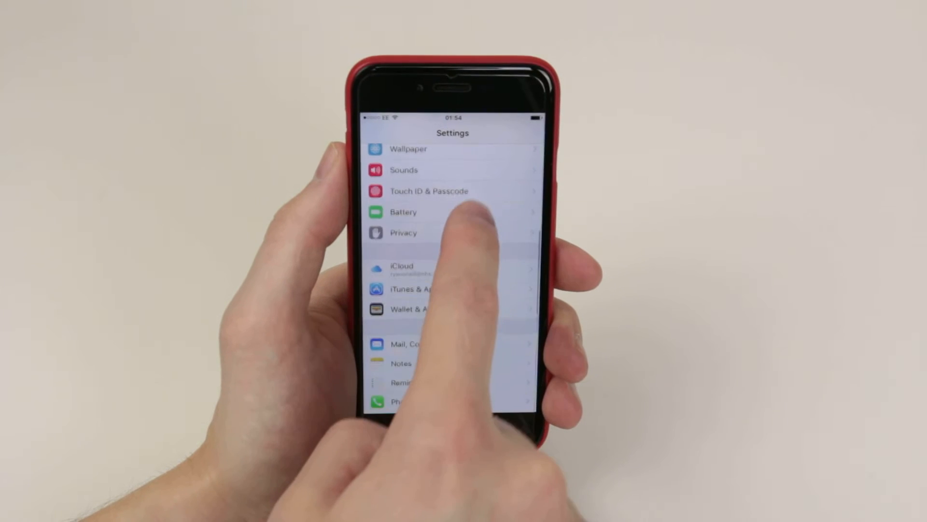
pyautogui.click(404, 169)
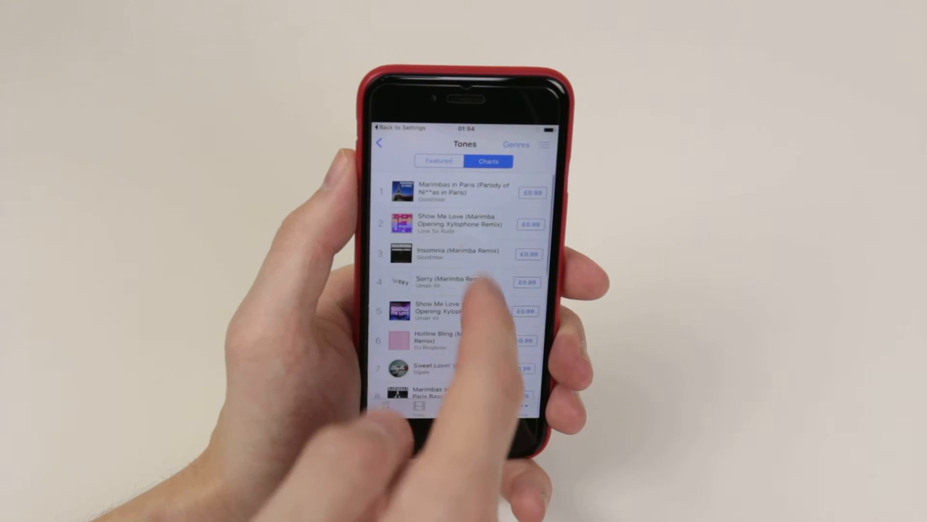
# Pick a tone from the iTunes Store Tones charts to buy
pyautogui.click(439, 161)
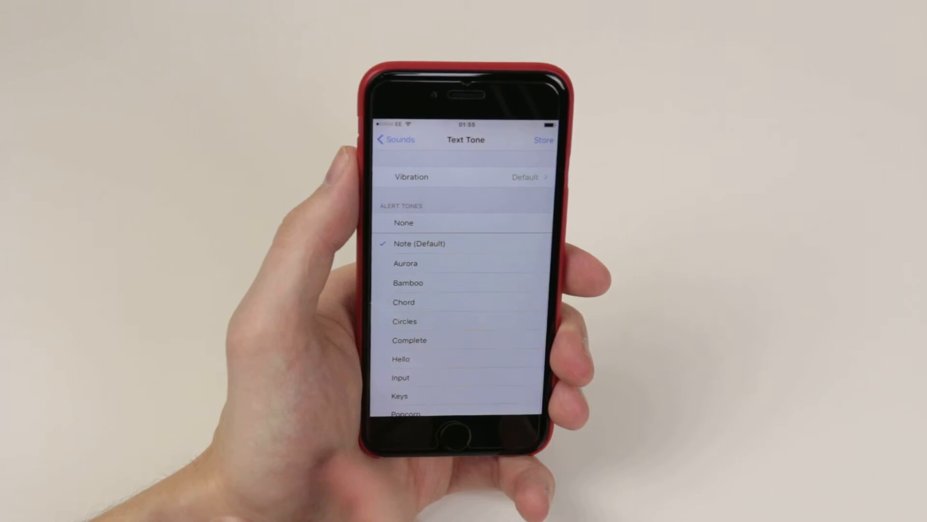
# Scroll the Text Tone alert list to reveal tones like Popcorn and Pulse
pyautogui.scroll(-3)
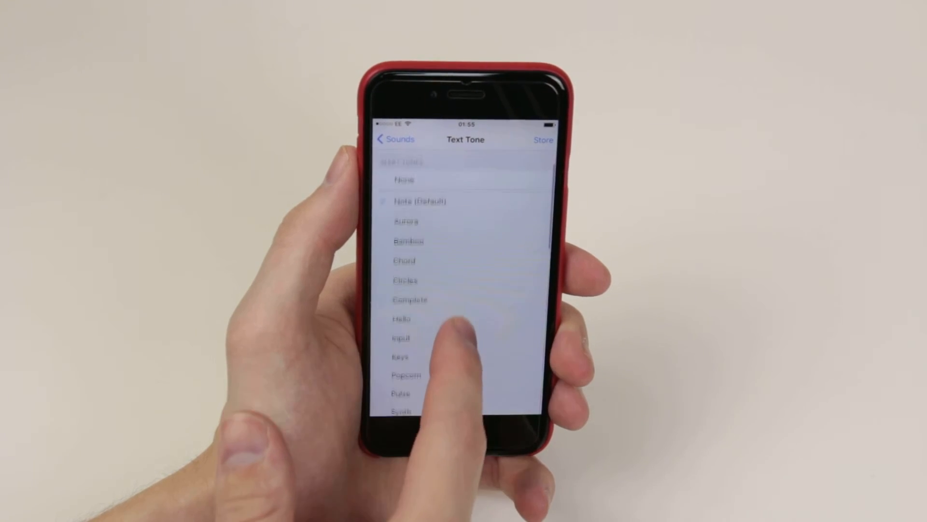